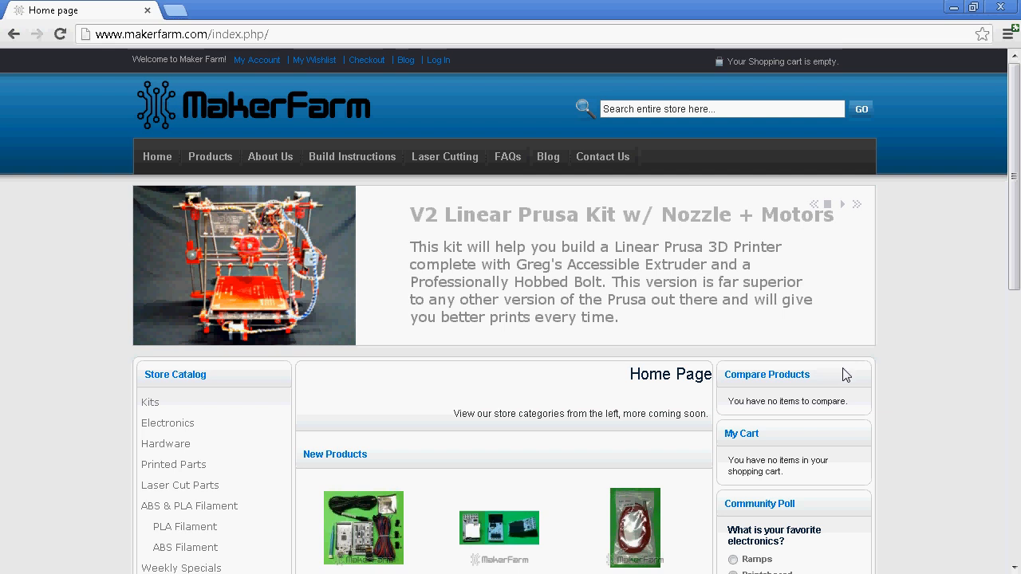
# - Bring the MakerFarm Build Instructions page into view at the RAMPS firmware download
pyautogui.click(843, 204)
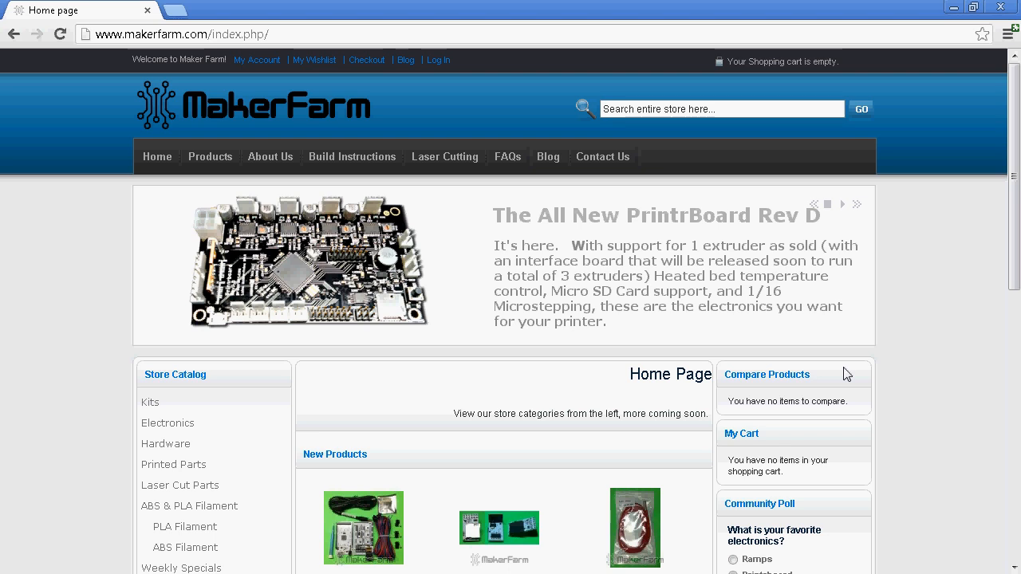
pyautogui.moveTo(351, 156)
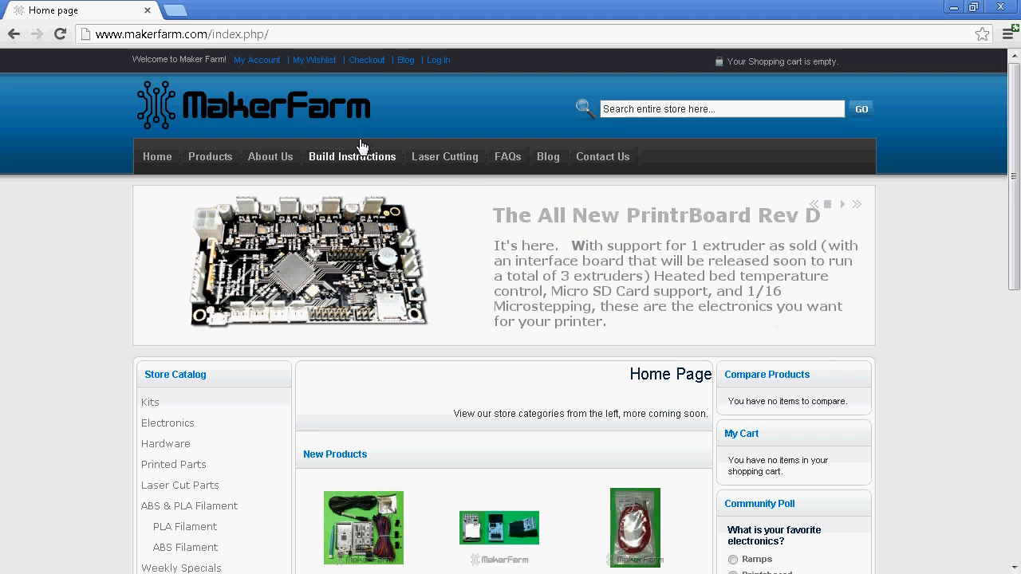
pyautogui.moveTo(355, 164)
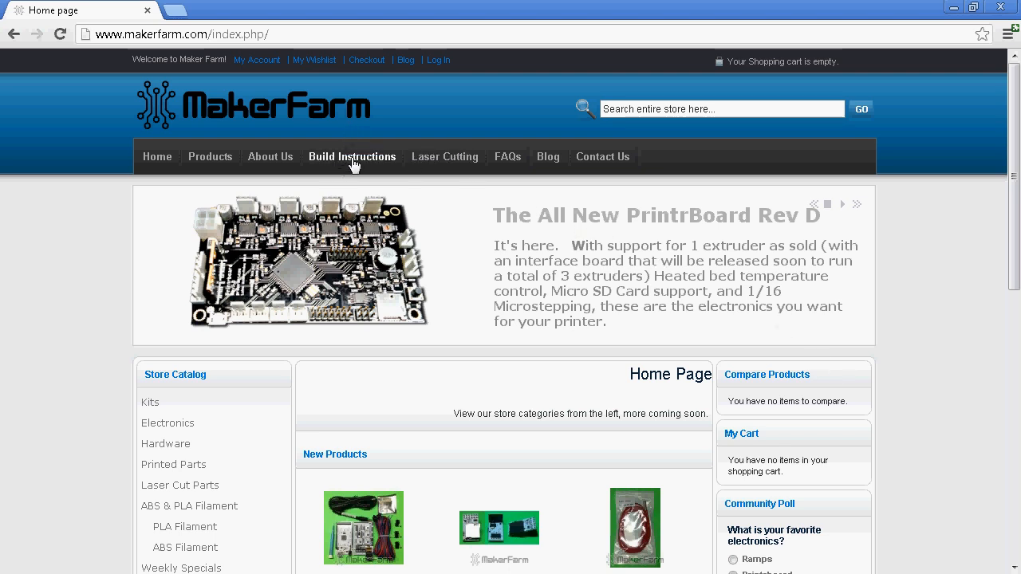
pyautogui.click(351, 157)
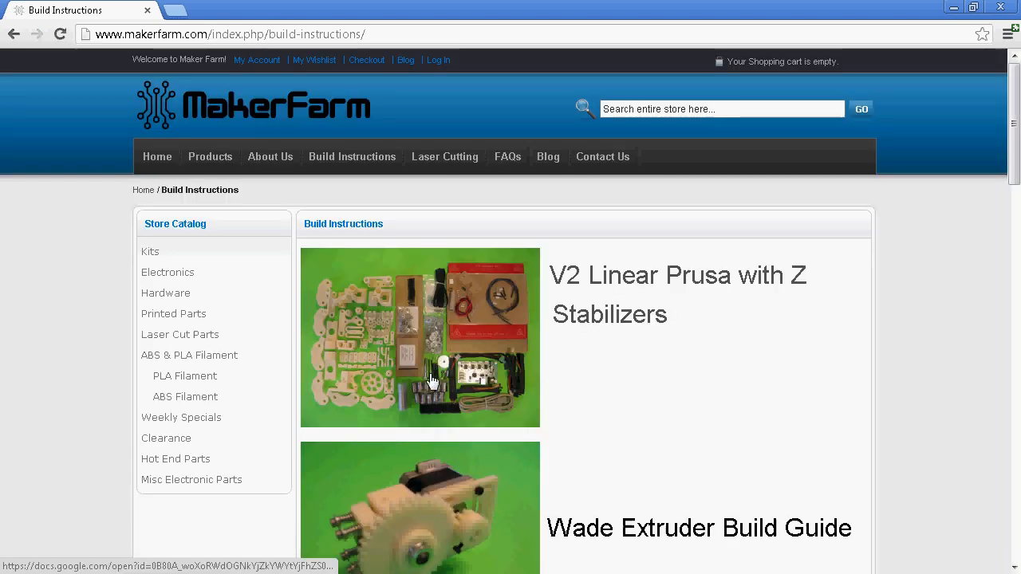
pyautogui.scroll(-3)
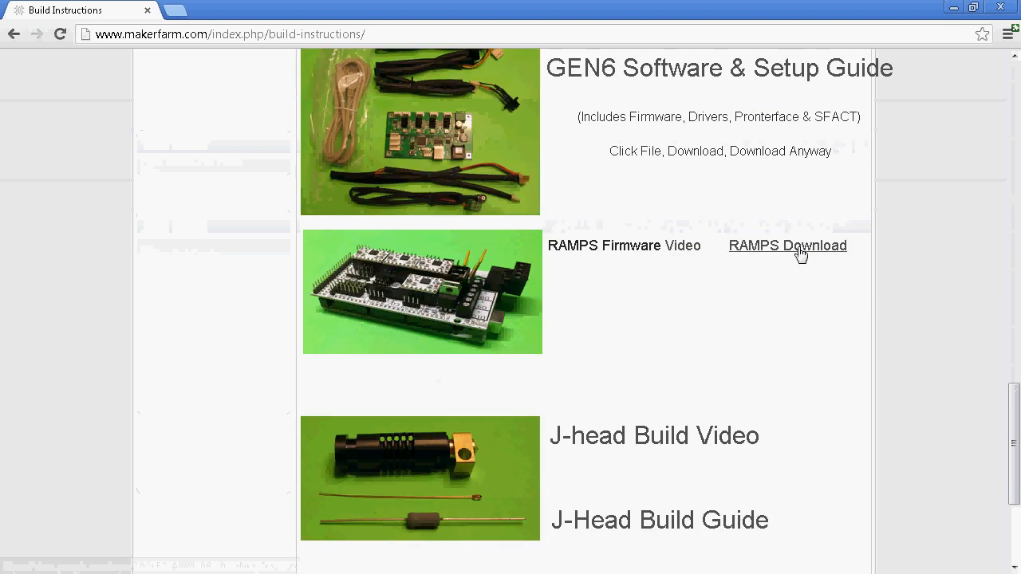
# - Download RAMPS.zip from Google Drive, accepting the 'Download anyway' scan warning
pyautogui.click(789, 246)
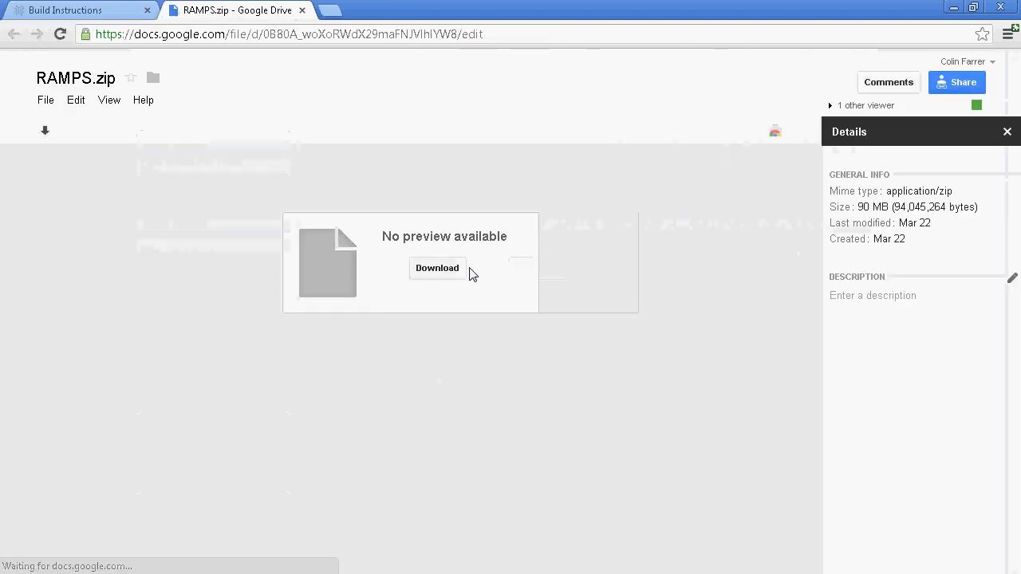
pyautogui.click(437, 268)
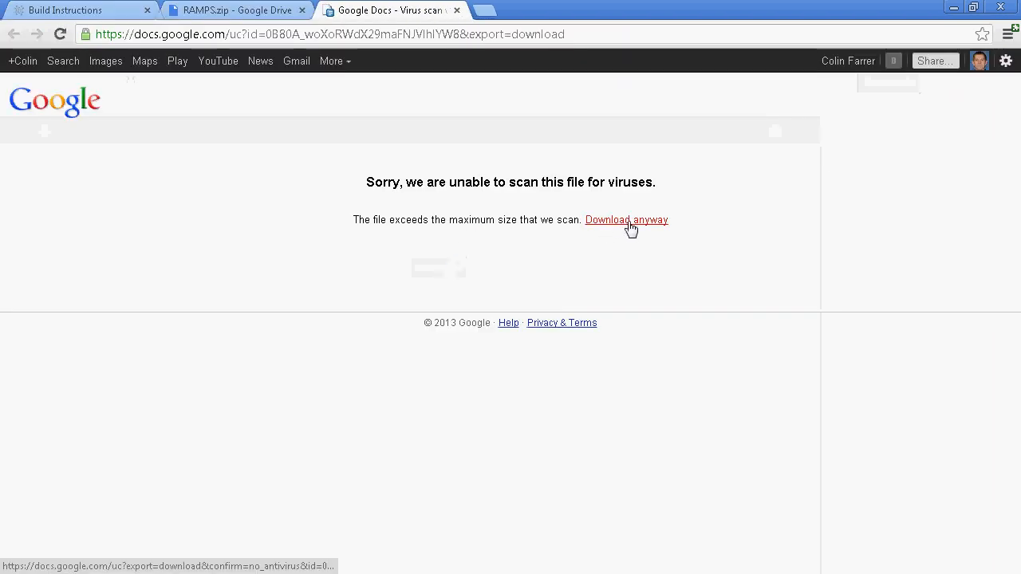
pyautogui.click(626, 220)
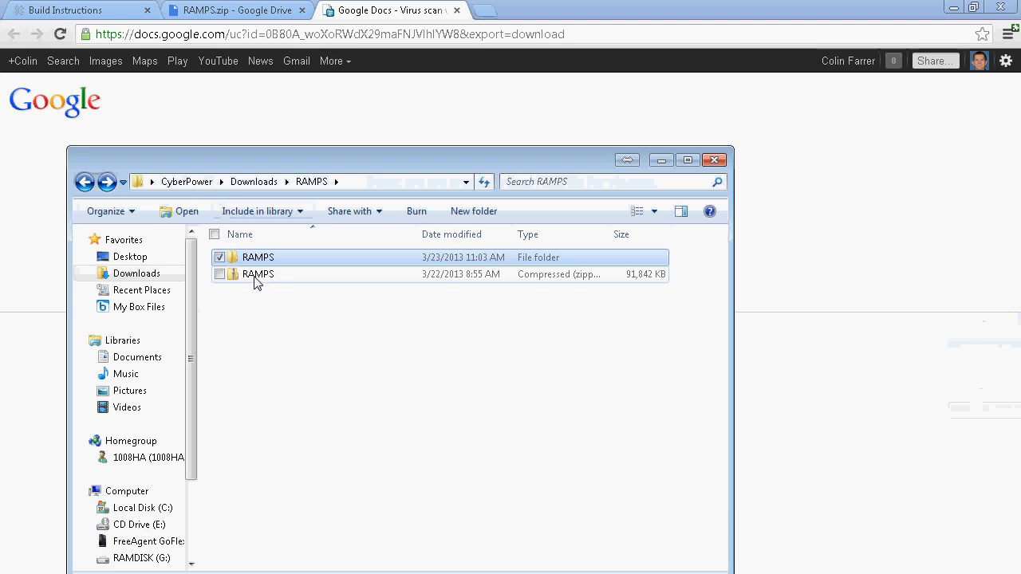
# - Extract and enter the RAMPS folder in Downloads
pyautogui.rightClick(257, 275)
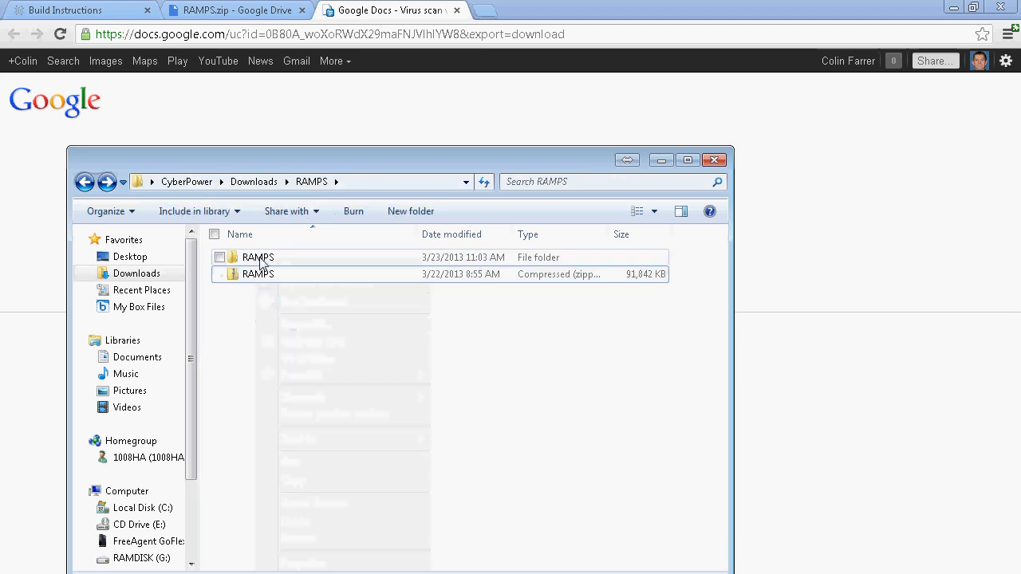
pyautogui.doubleClick(257, 257)
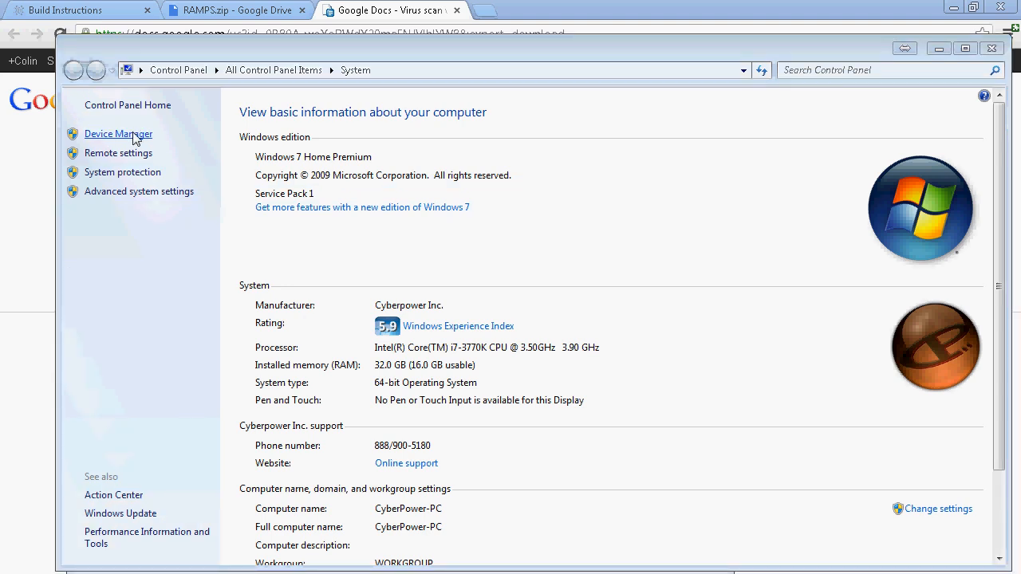
# - Confirm in Device Manager that the board's USB serial port is COM24
pyautogui.click(118, 134)
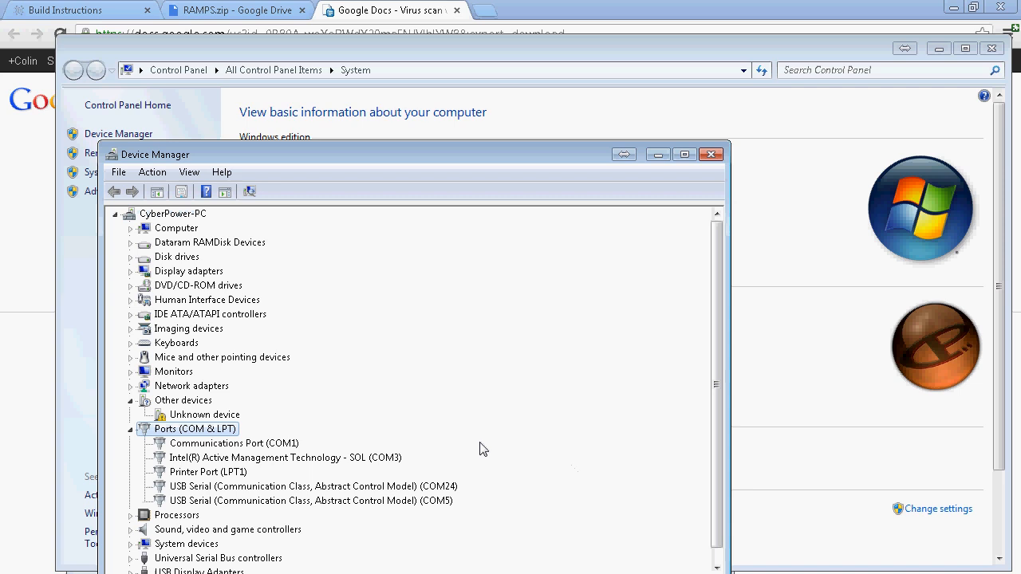
pyautogui.moveTo(227, 490)
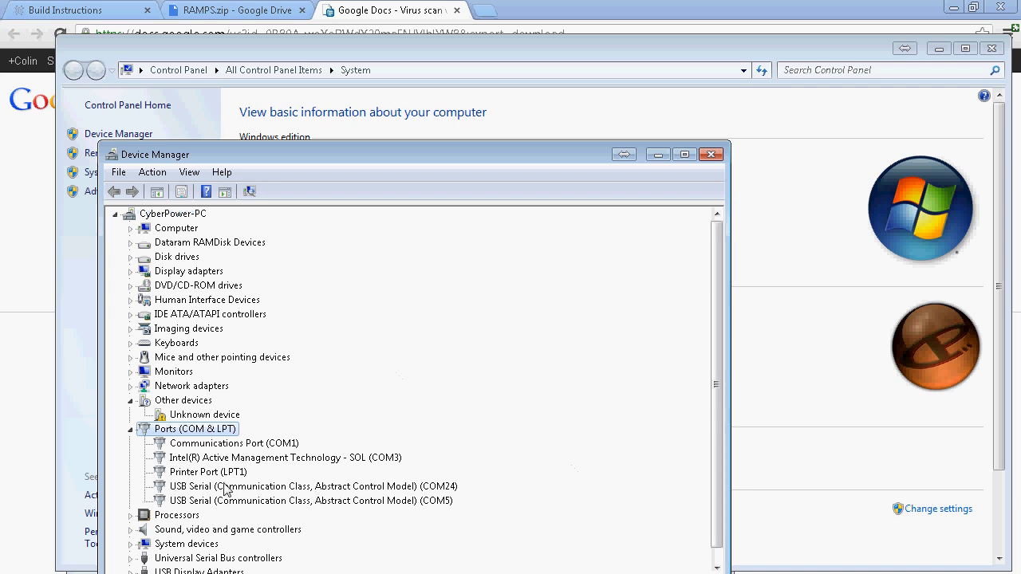
pyautogui.click(306, 486)
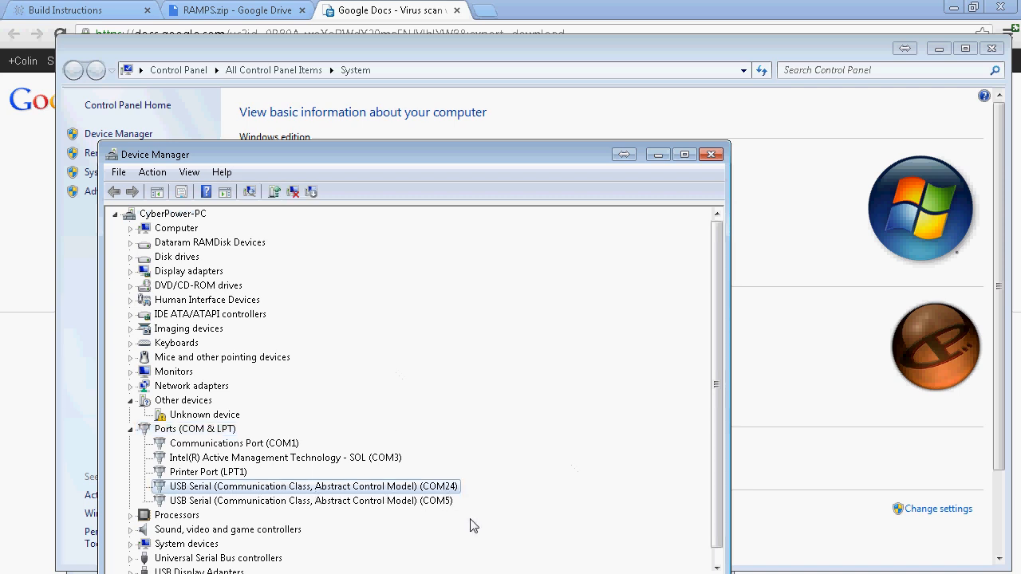
pyautogui.click(710, 153)
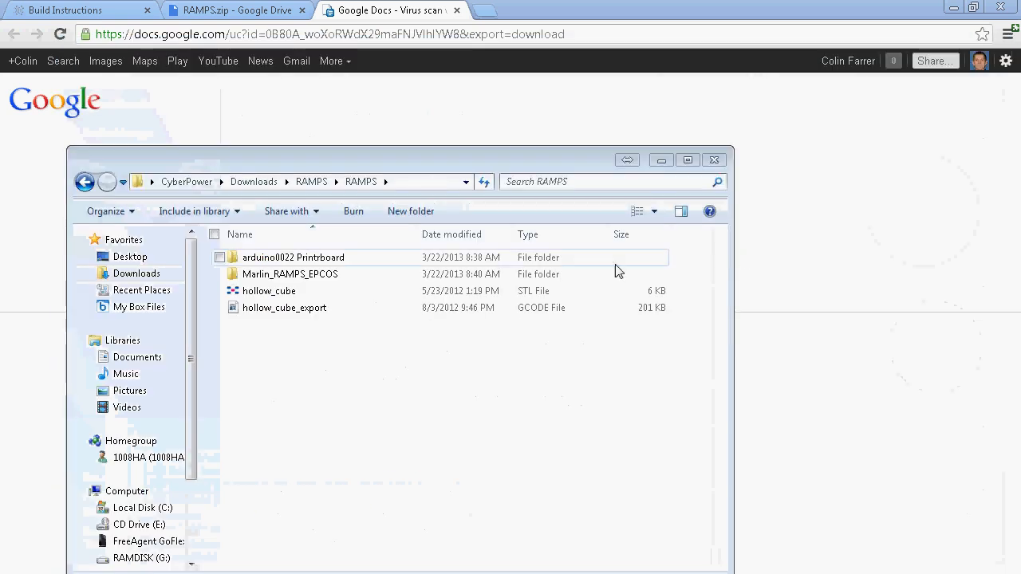
# - Launch arduino.exe from arduino0822 Printrboard > arduino-0022 in the RAMPS folder
pyautogui.doubleClick(293, 257)
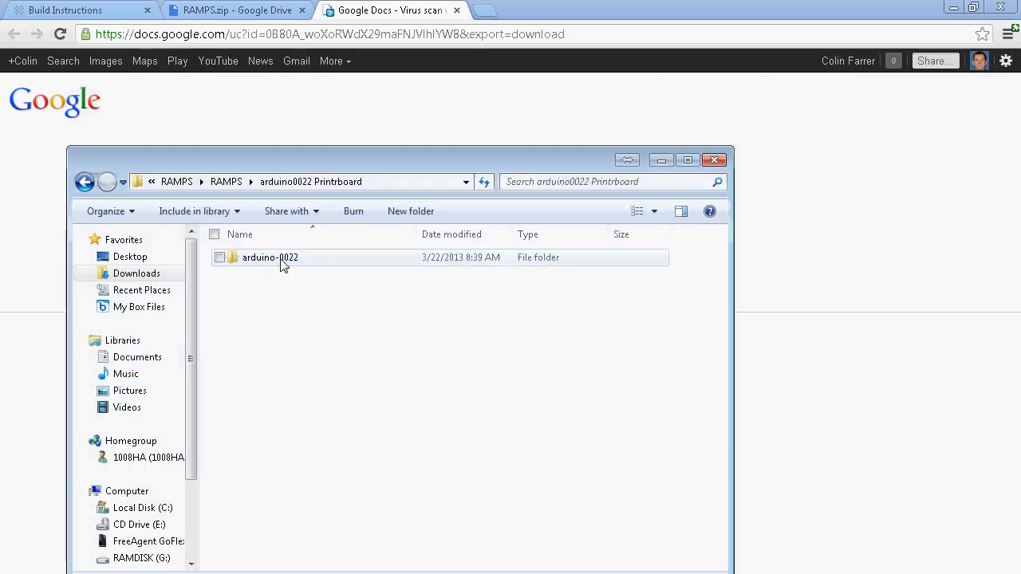
pyautogui.doubleClick(268, 257)
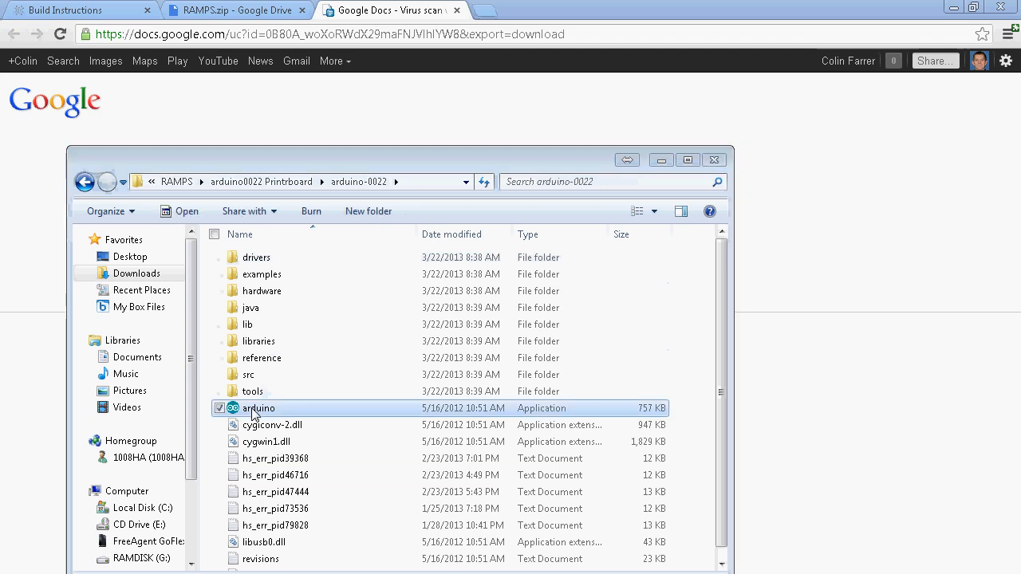
pyautogui.doubleClick(258, 409)
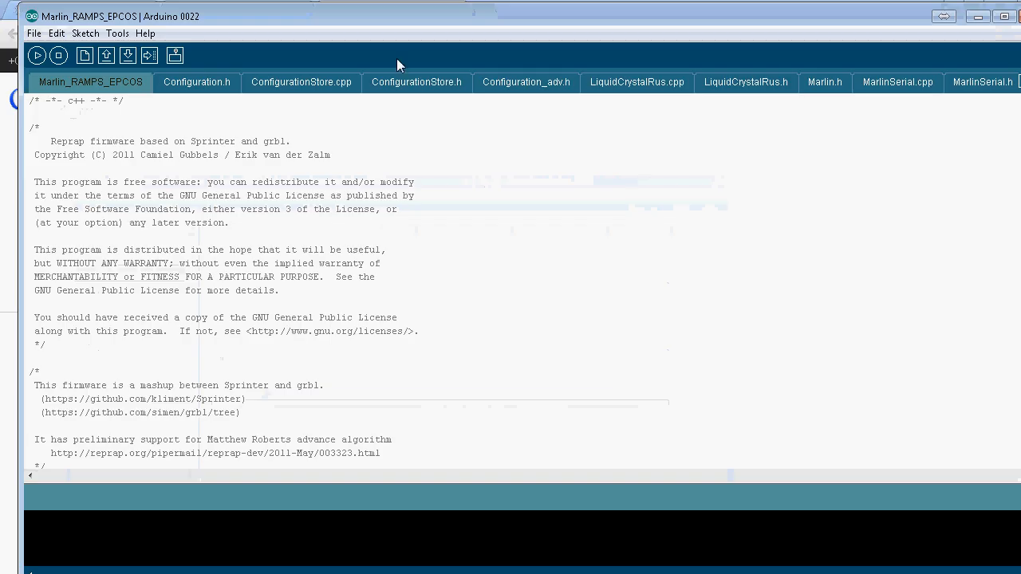
# - Load Marlin_RAMPS_EPCOS.pde from the RAMPS\Marlin_RAMPS_EPCOS folder into the editor
pyautogui.click(35, 32)
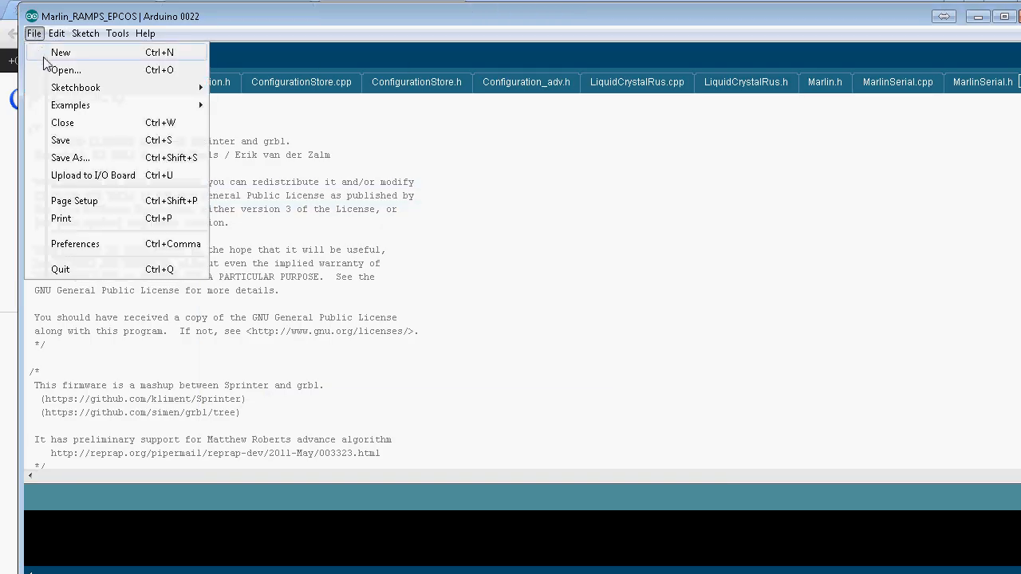
pyautogui.click(66, 70)
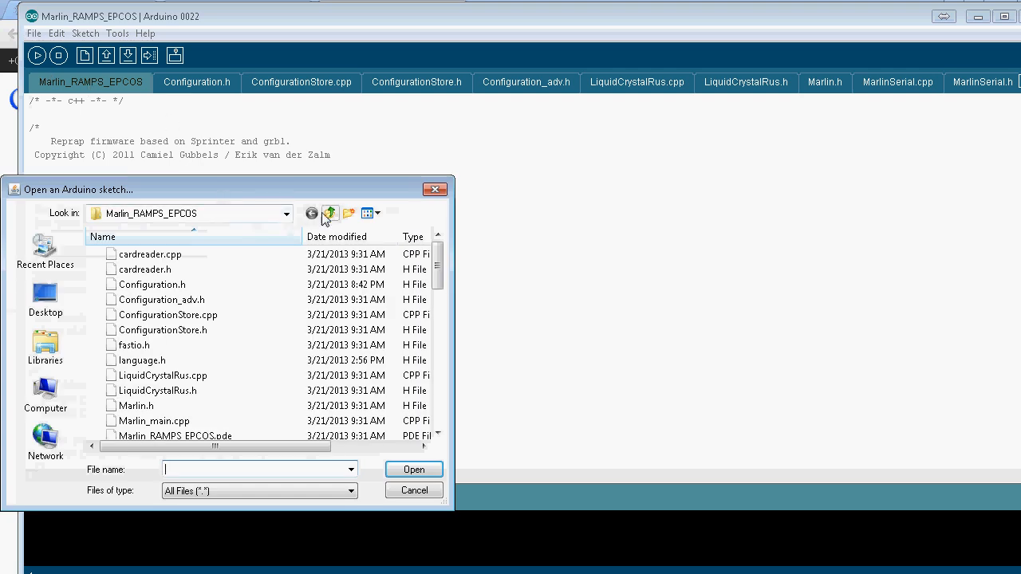
pyautogui.click(328, 214)
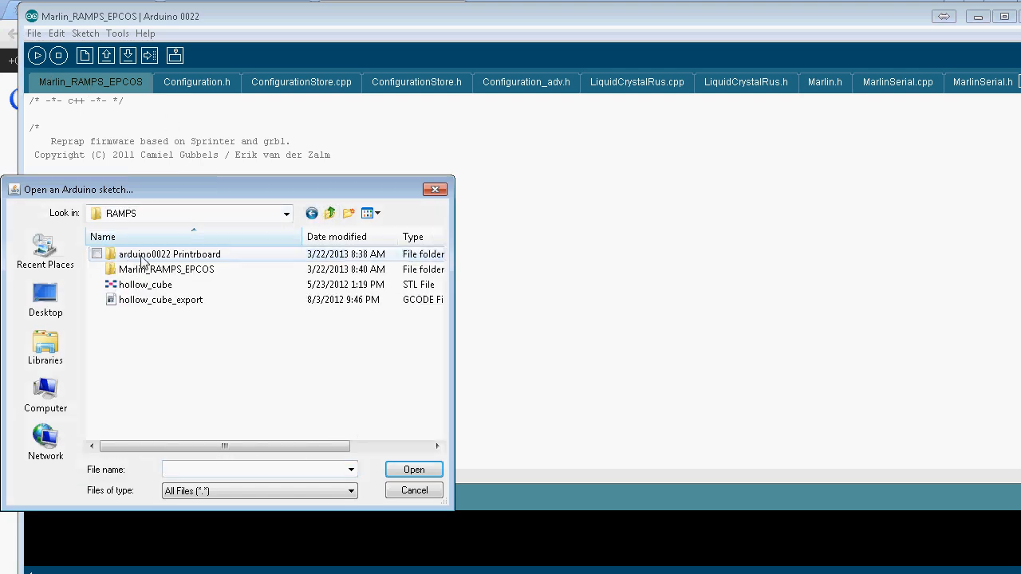
pyautogui.moveTo(152, 268)
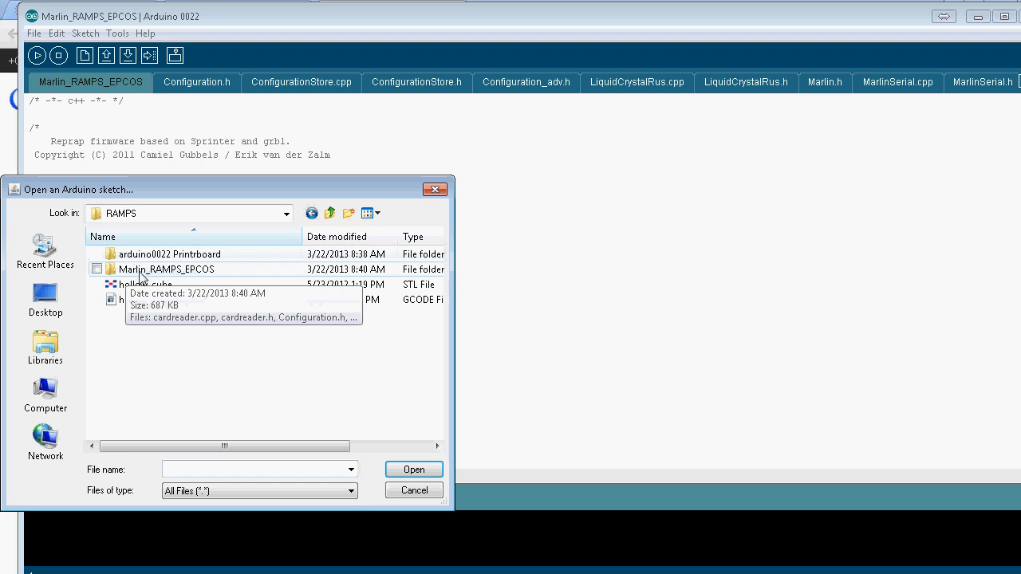
pyautogui.moveTo(169, 280)
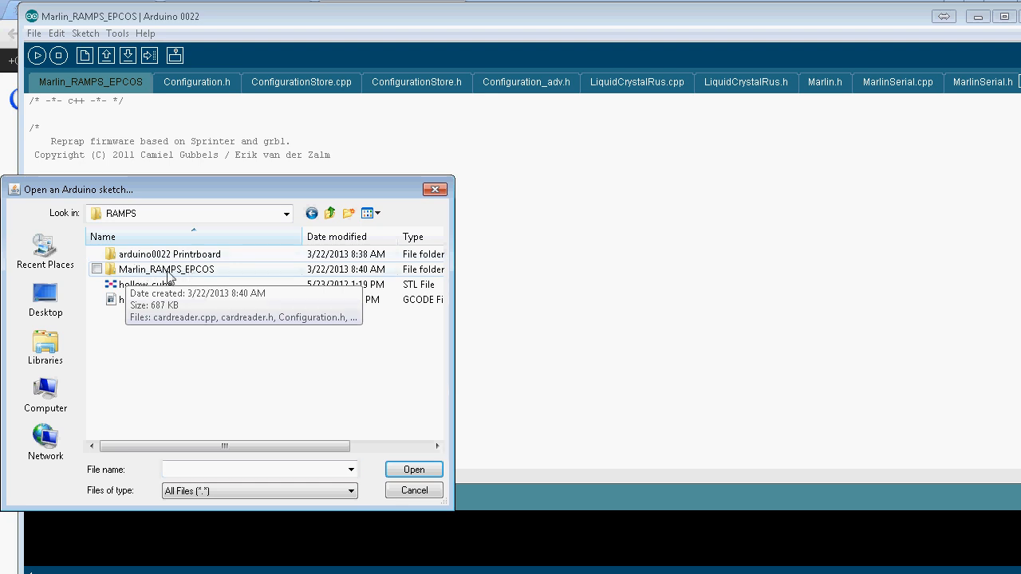
pyautogui.doubleClick(166, 268)
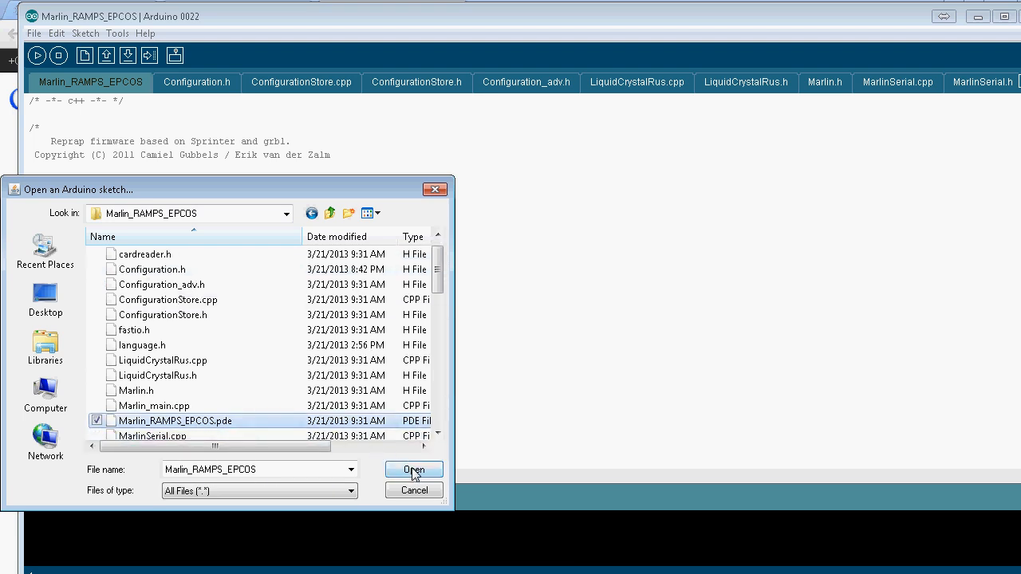
pyautogui.click(414, 469)
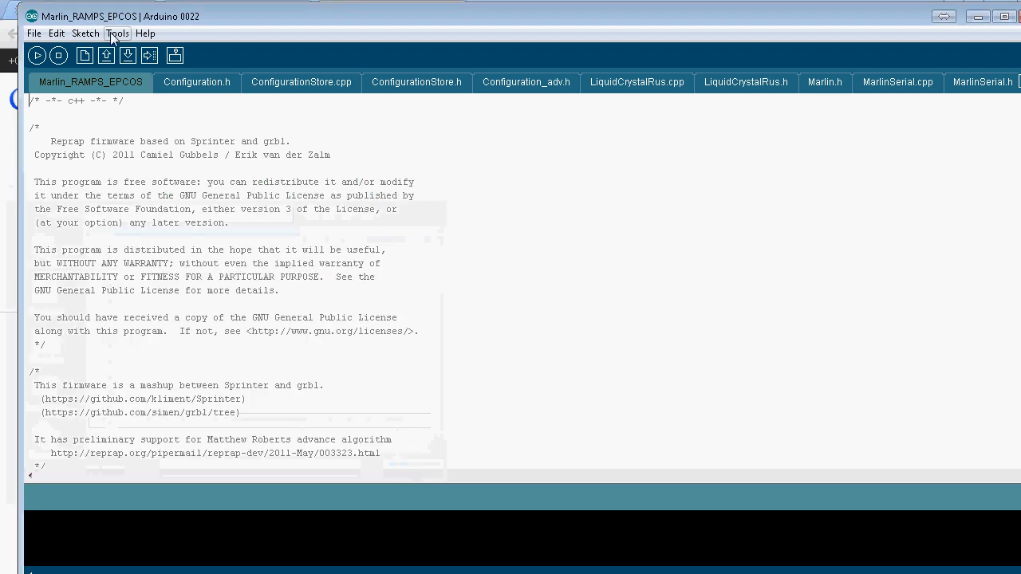
# - Set board and serial port under Tools, then upload the Marlin firmware to the board
pyautogui.click(118, 32)
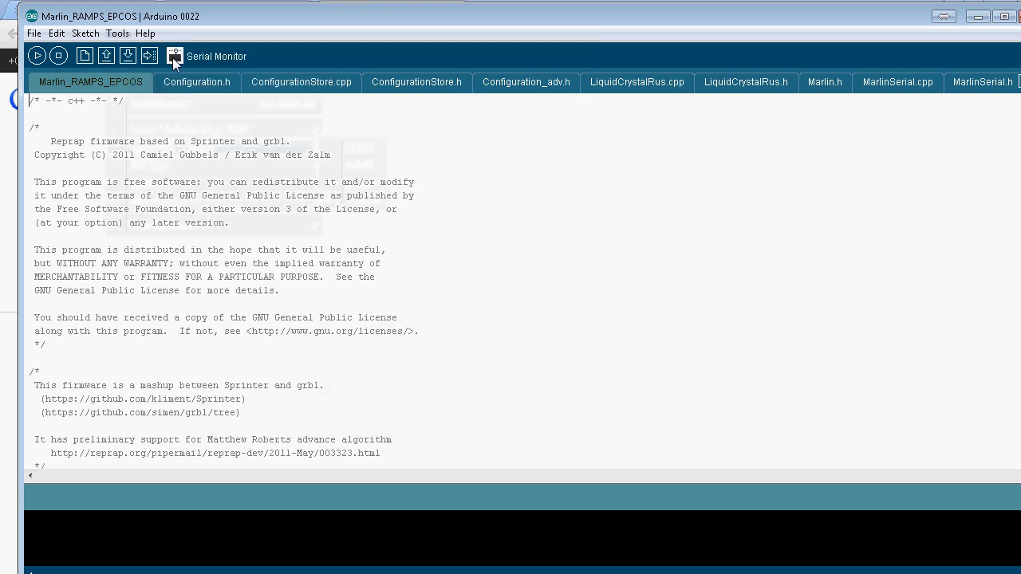
pyautogui.moveTo(150, 56)
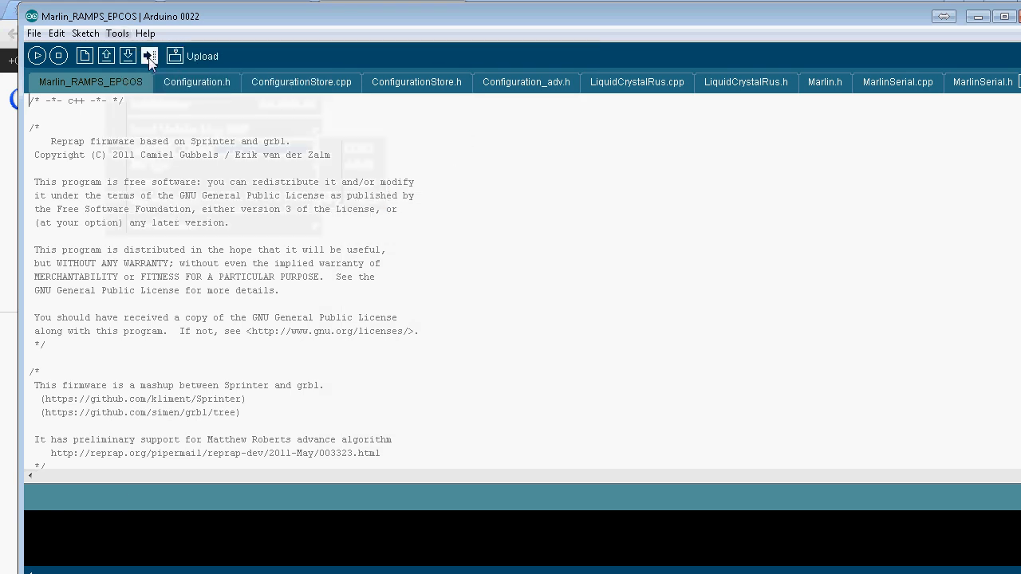
pyautogui.click(149, 56)
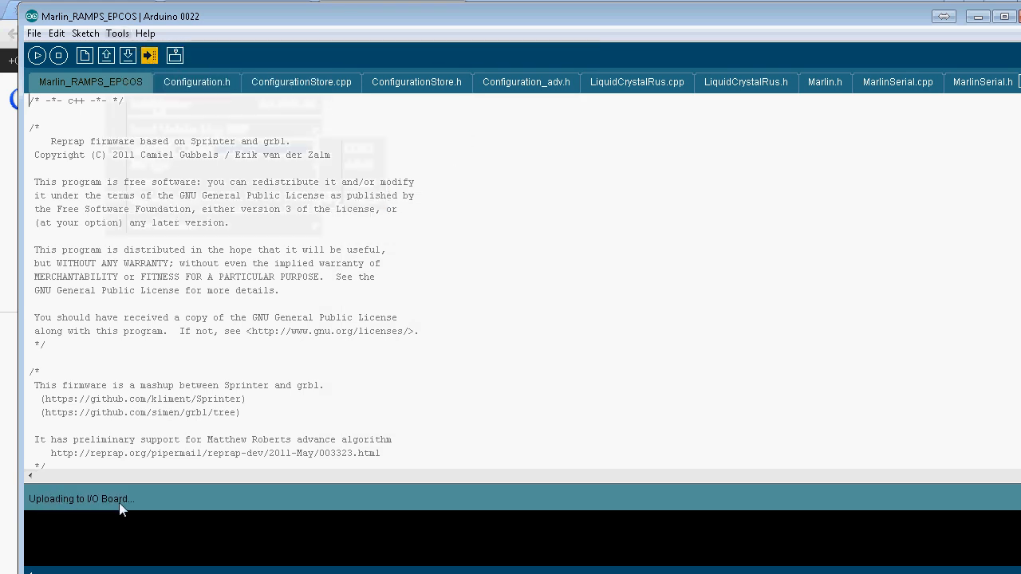